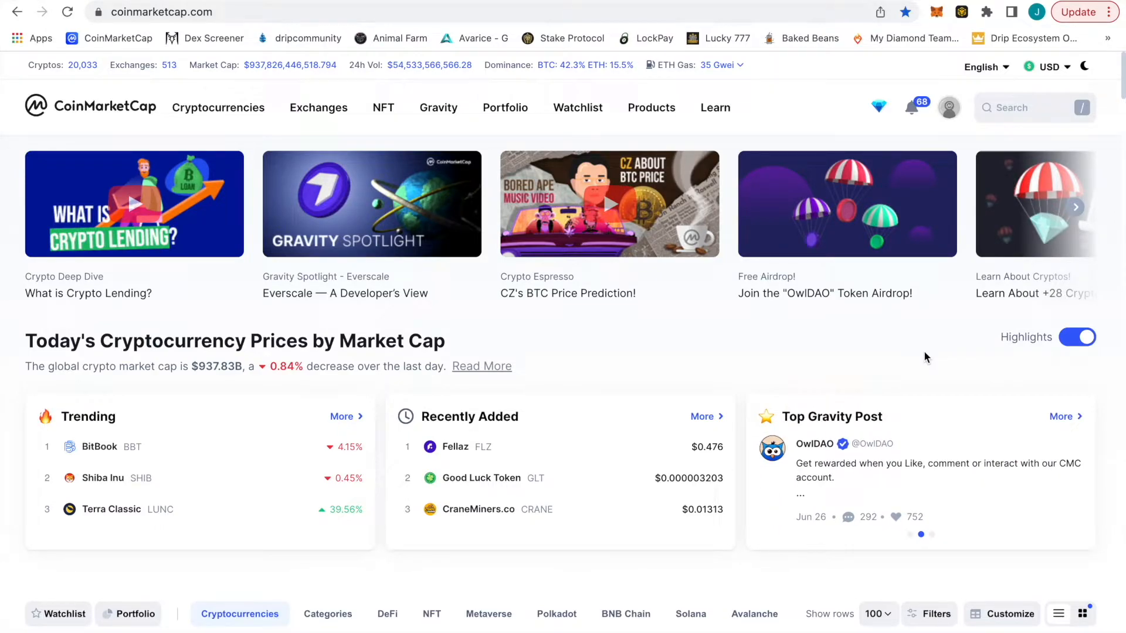
mouse_move(679, 409)
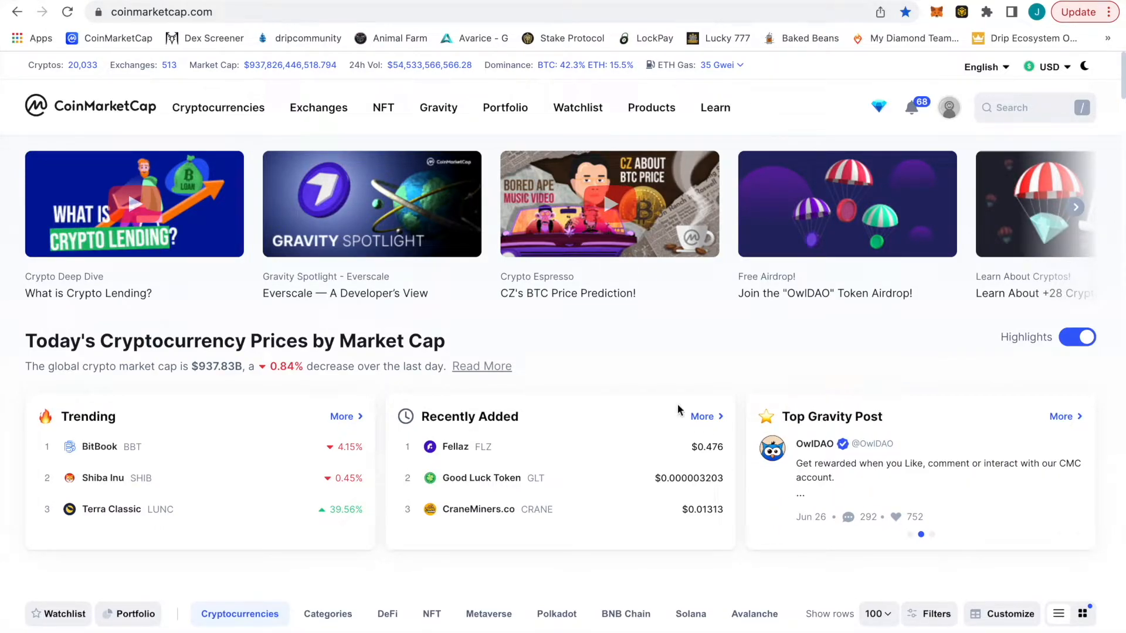
Scroll the homepage down to the cryptocurrency ranking table with Bitcoin first at $20,800.86.
scroll("down", 3)
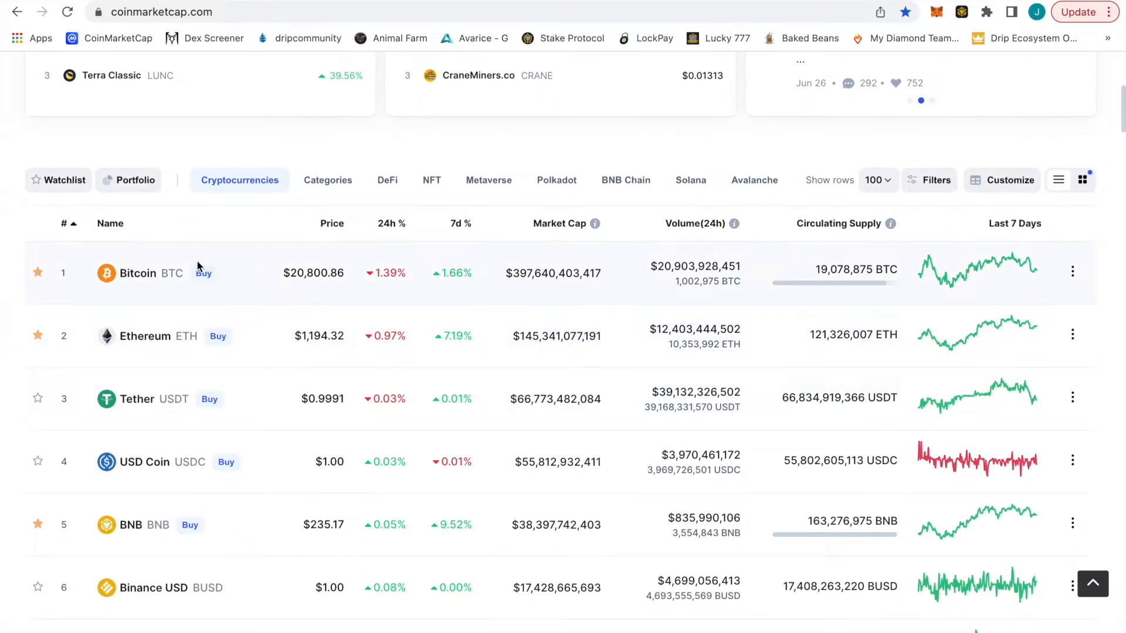
Open Bitcoin's page from the table and scroll down to its 1D Bitcoin to USD chart.
left_click(138, 272)
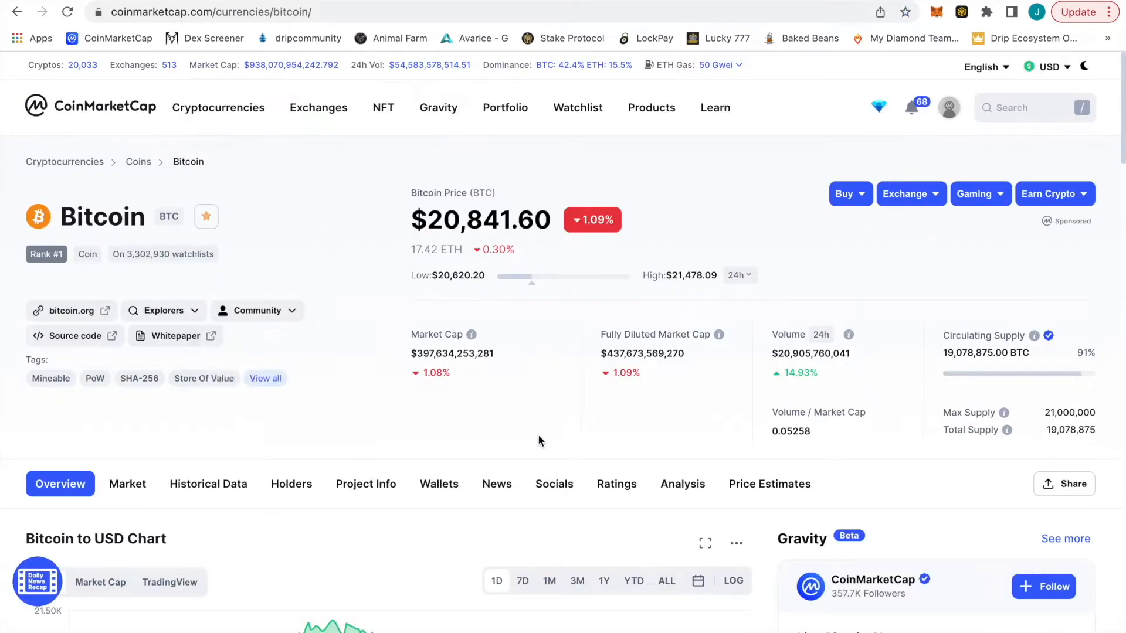
scroll("down", 3)
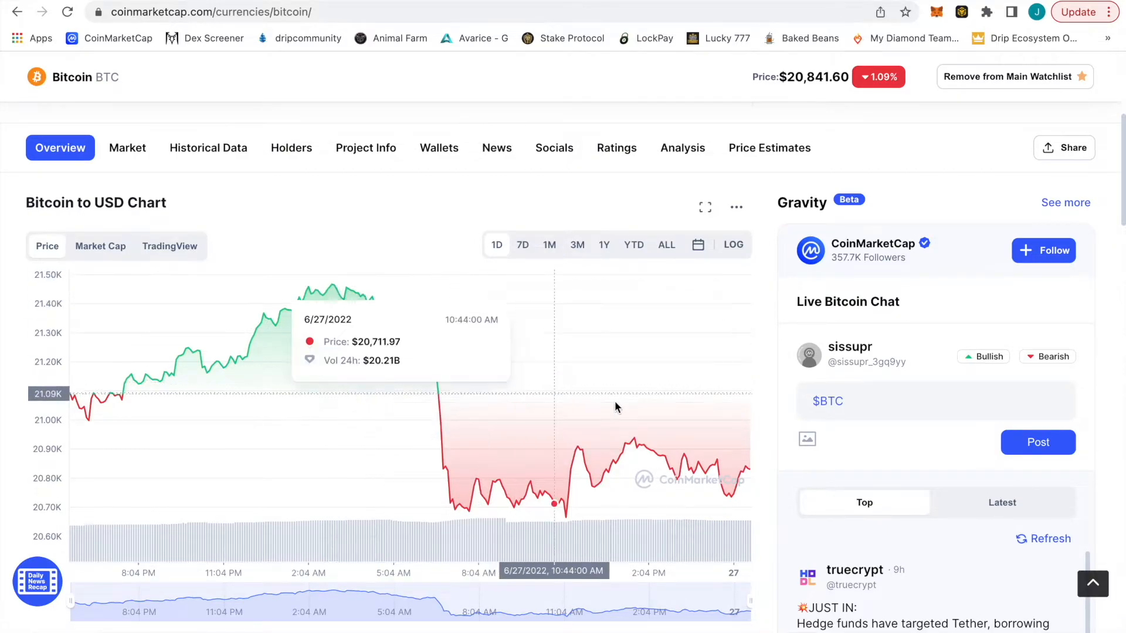
mouse_move(704, 439)
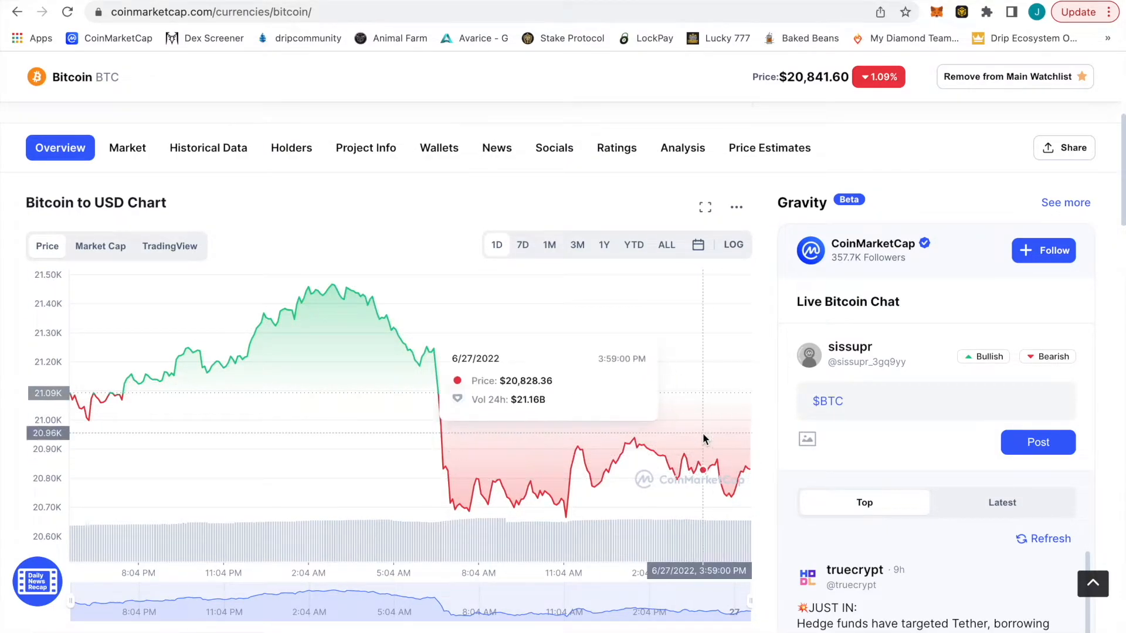